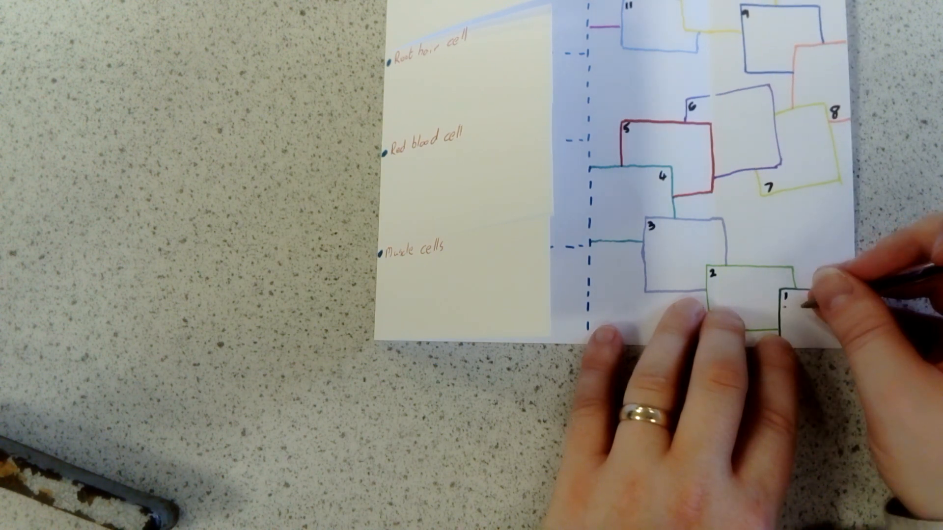
pyautogui.write('wh')
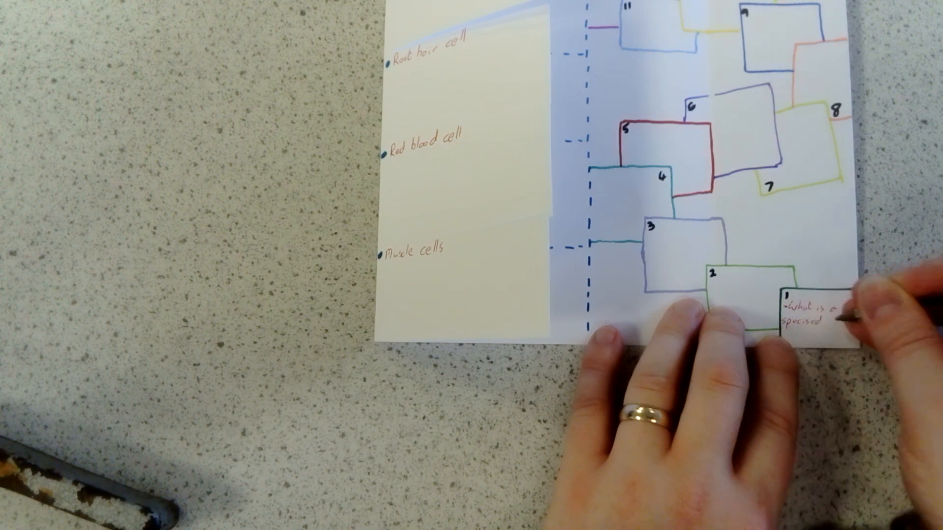
pyautogui.write('cell')
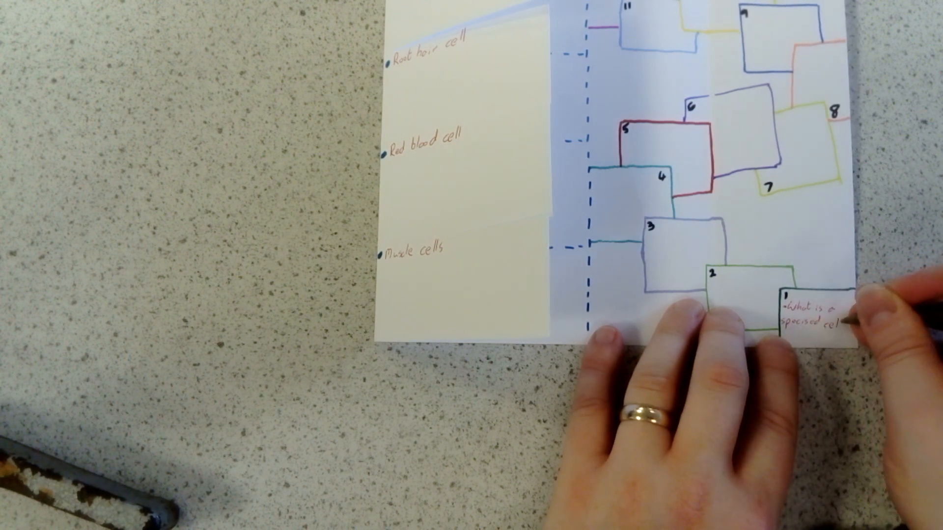